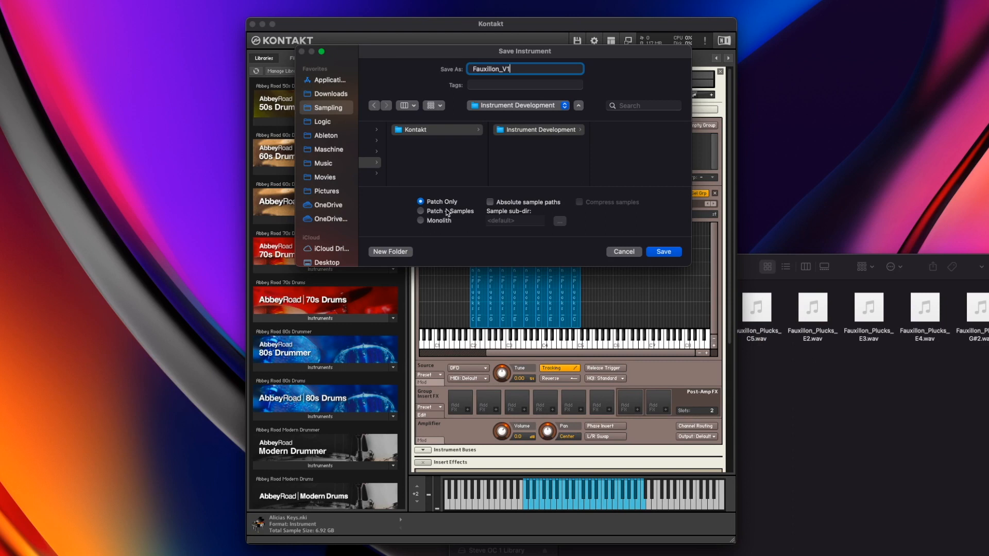
pyautogui.moveTo(459, 217)
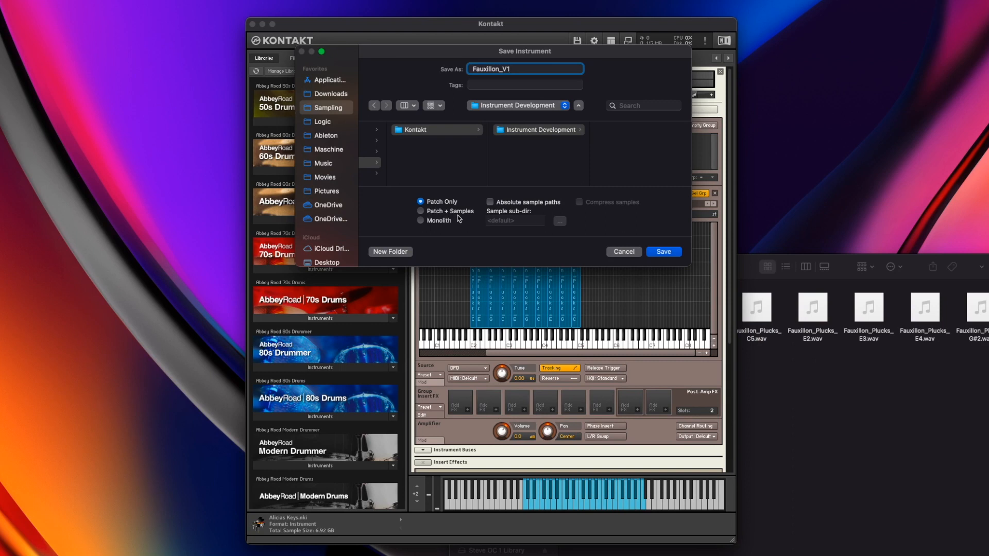
# Choose Patch + Samples for saving Fauxillon_V1 in the Save Instrument dialog
pyautogui.click(421, 210)
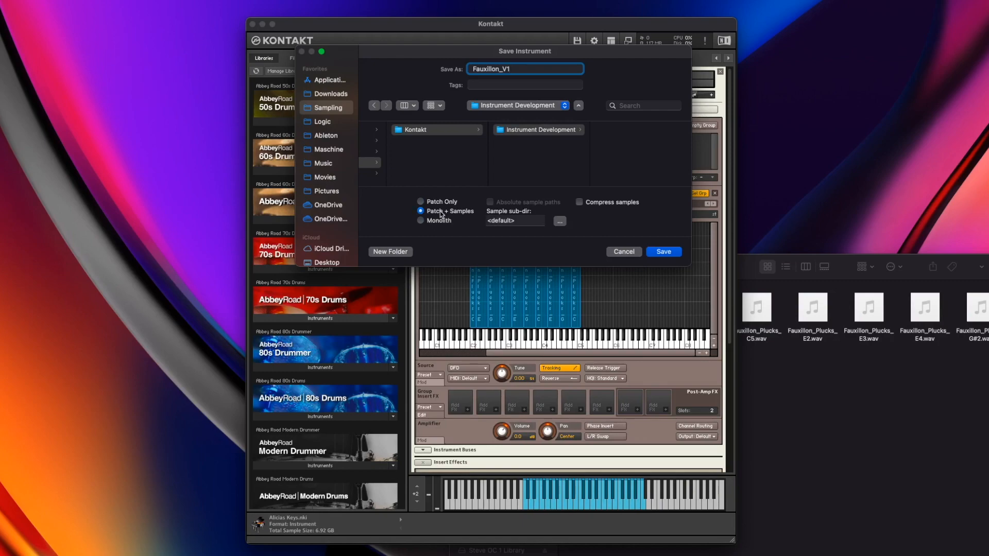